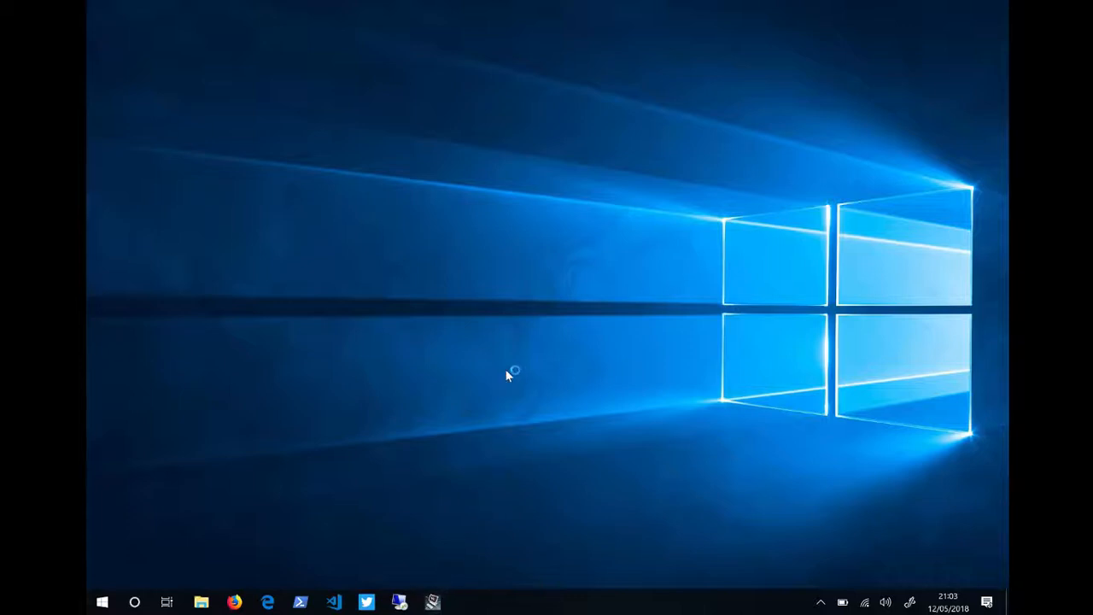
Step: Show the Compatibility settings in the WatchGuard System Manager 12.1.1 shortcut's Properties
click(431, 601)
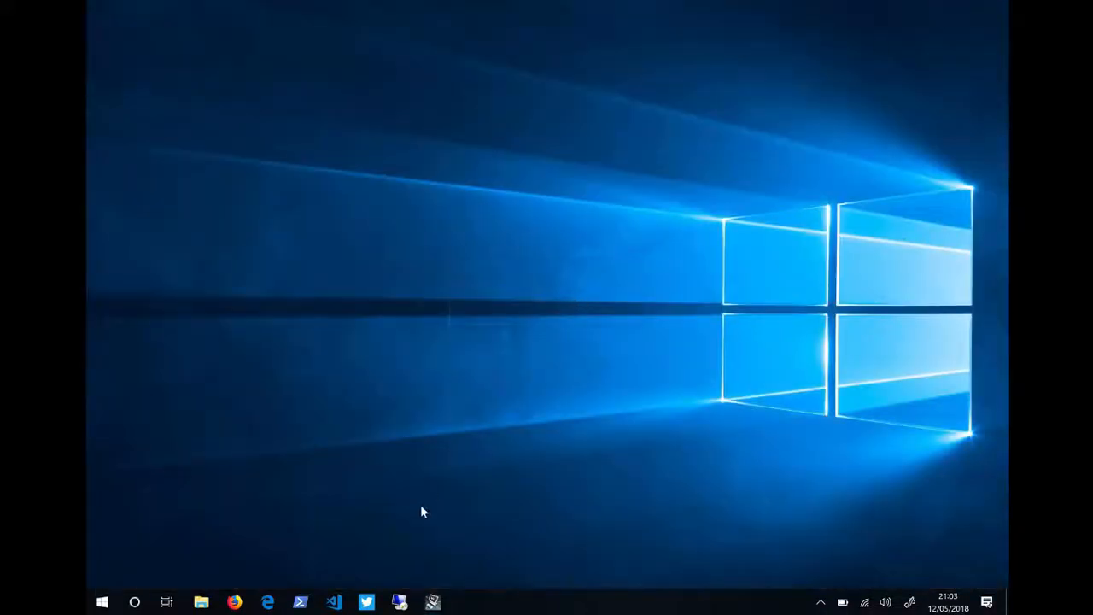
right_click(432, 602)
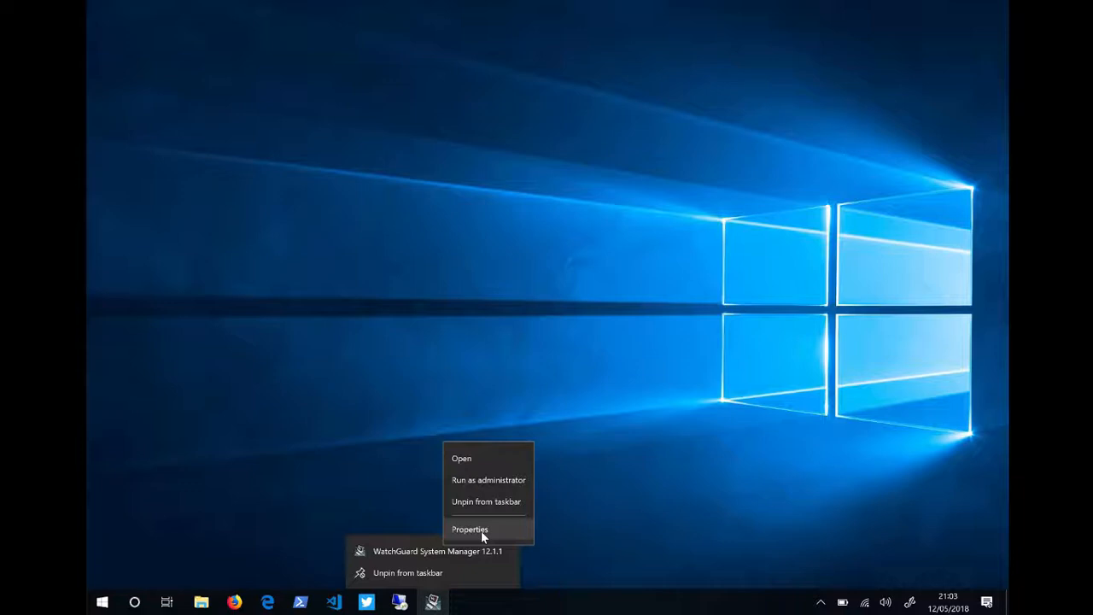
click(469, 530)
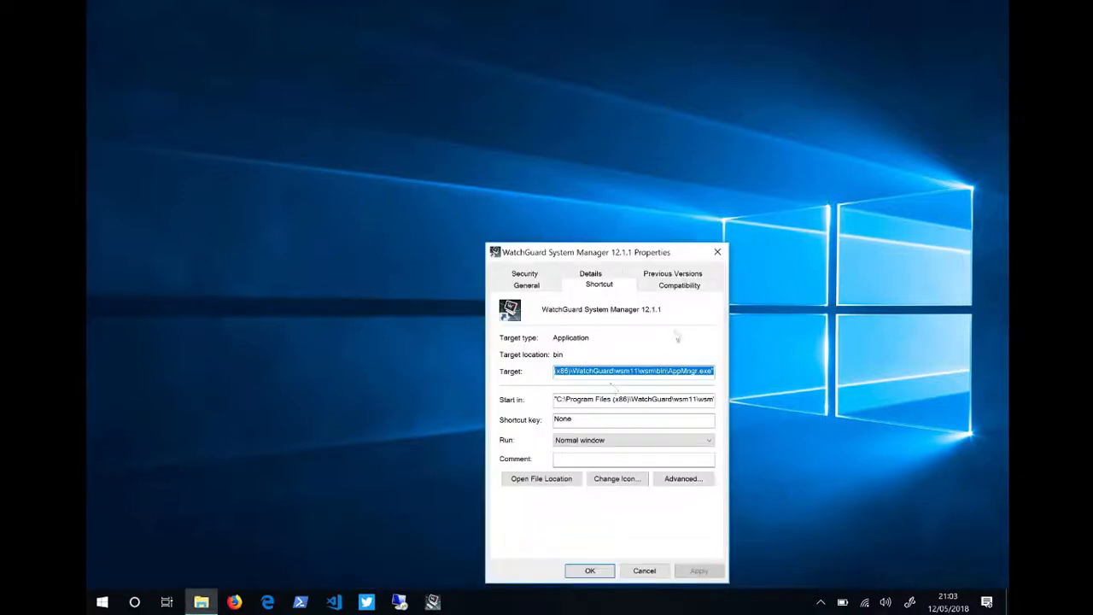
click(680, 283)
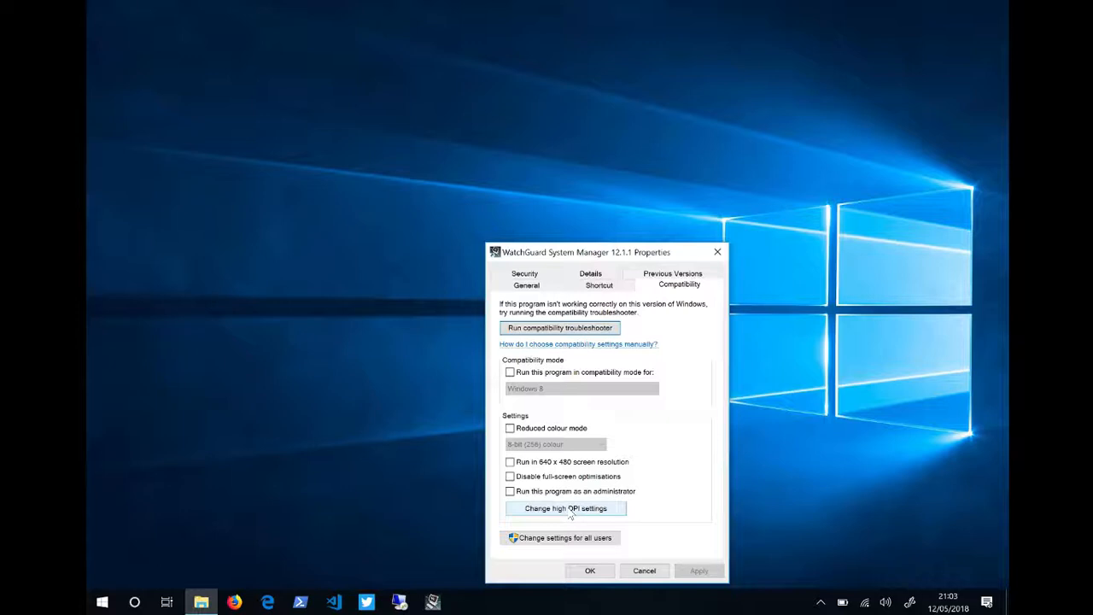
Step: Enable Override high DPI scaling behaviour with scaling performed by System, and save the shortcut changes
click(564, 509)
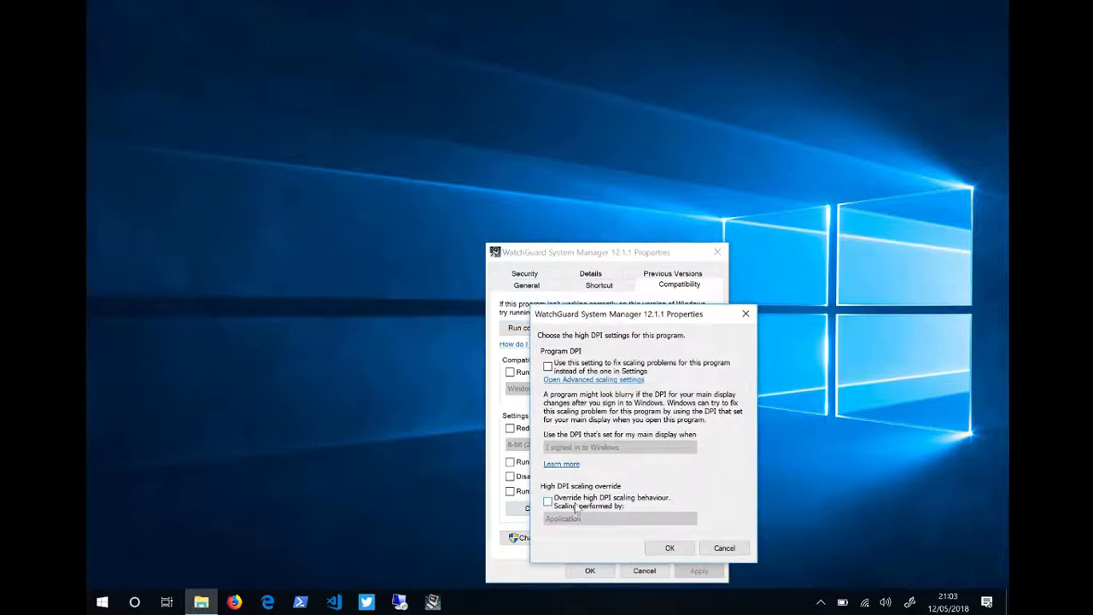
click(546, 500)
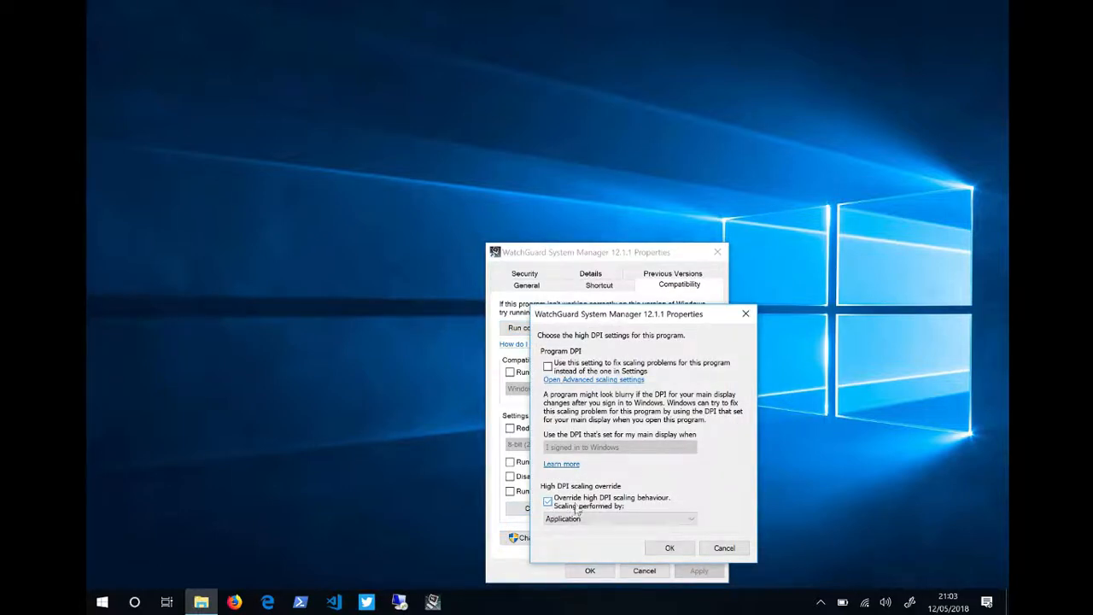
click(618, 519)
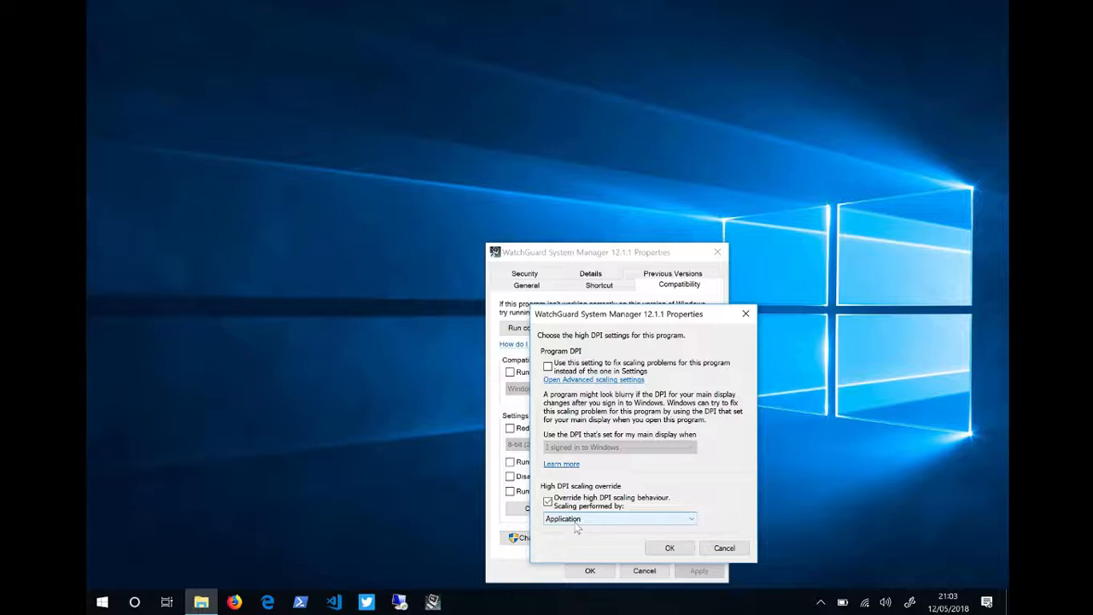
click(618, 519)
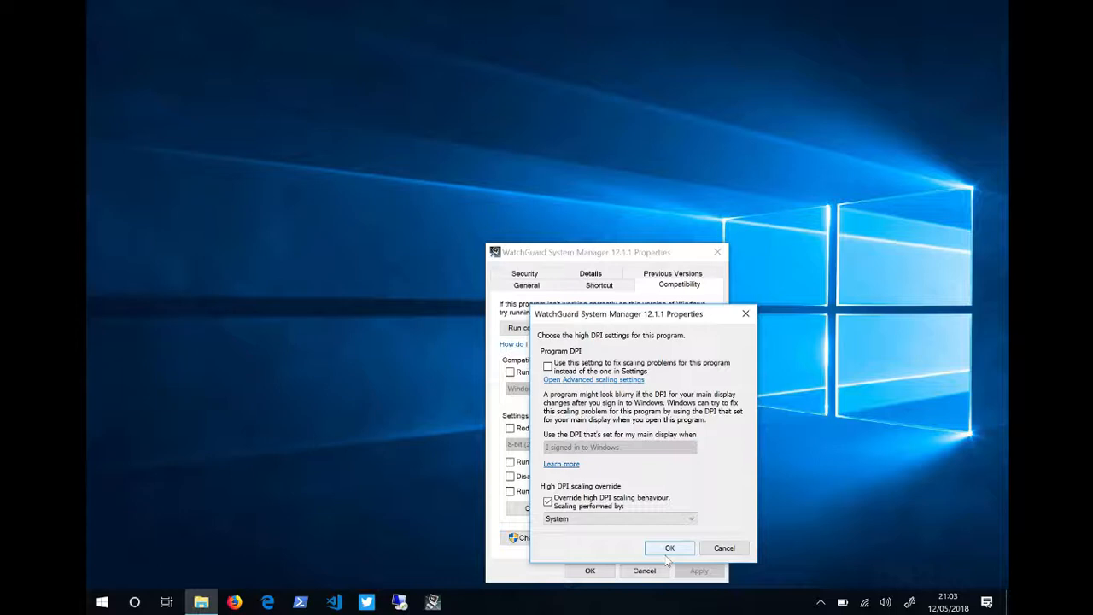
click(670, 546)
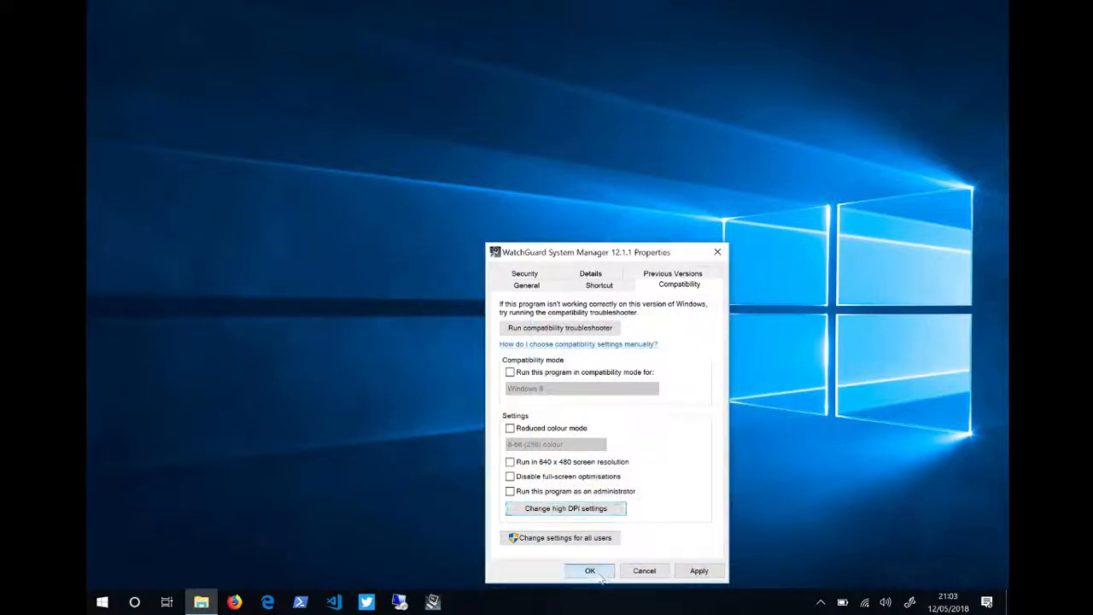
click(589, 571)
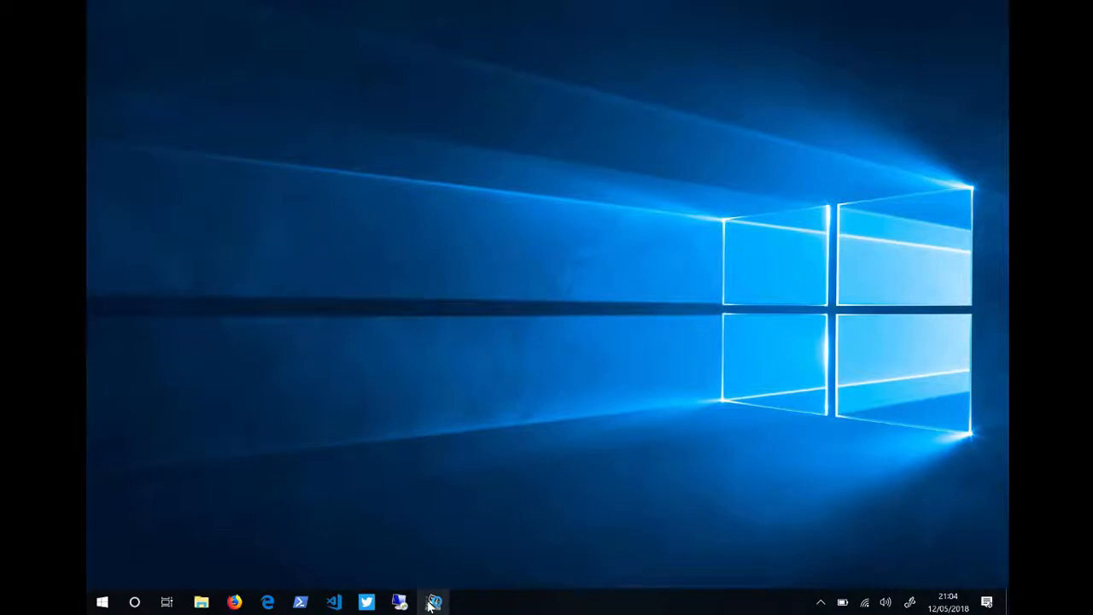
Step: Start WatchGuard System Manager from the taskbar so its Device Status view opens with the new scaling
click(434, 601)
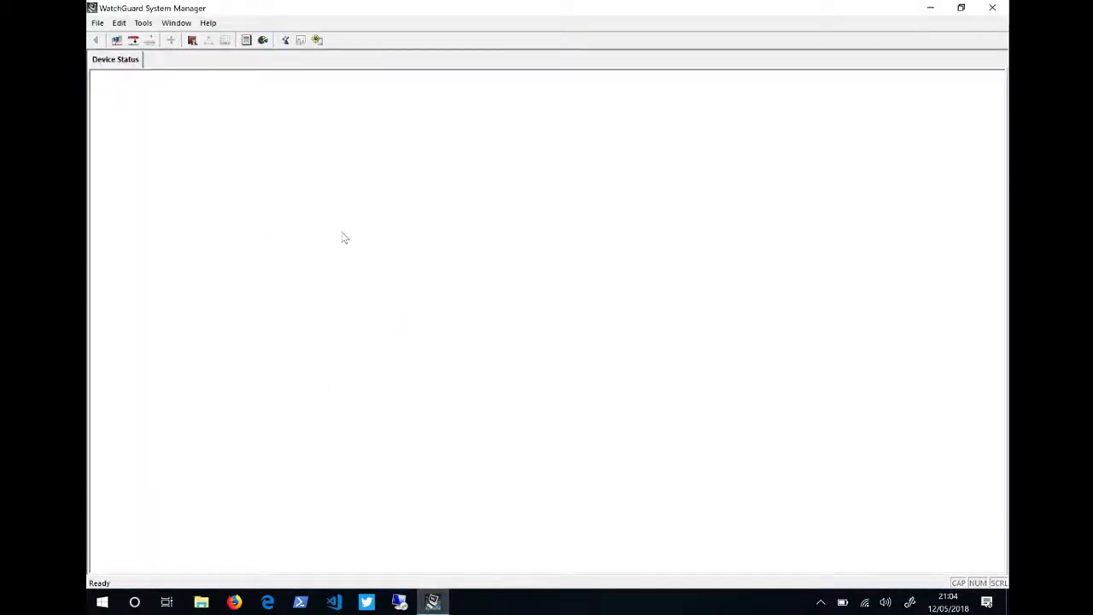
mouse_move(349, 239)
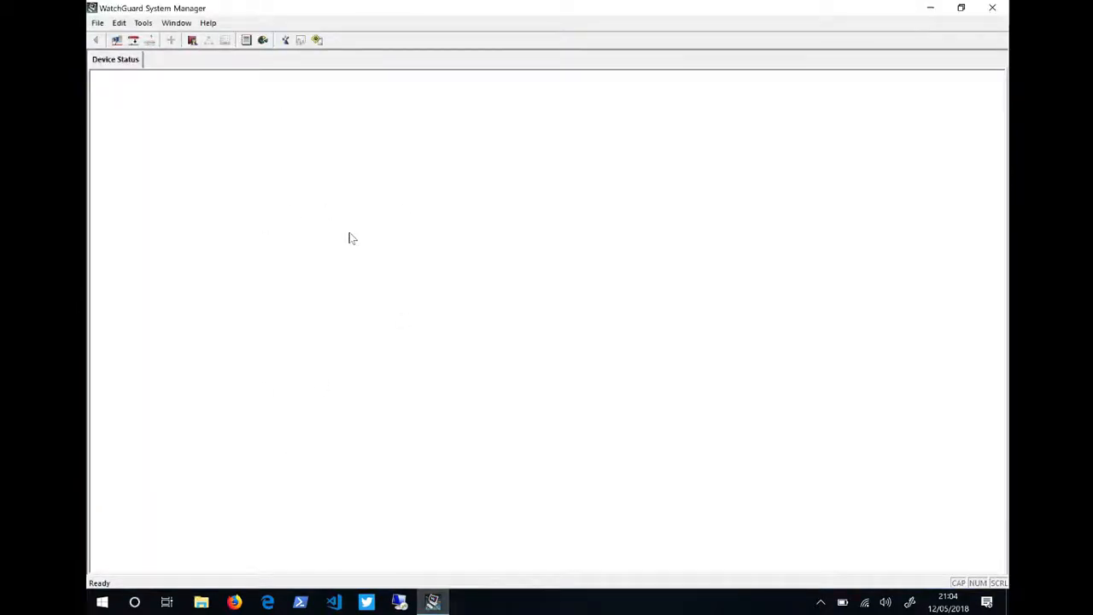